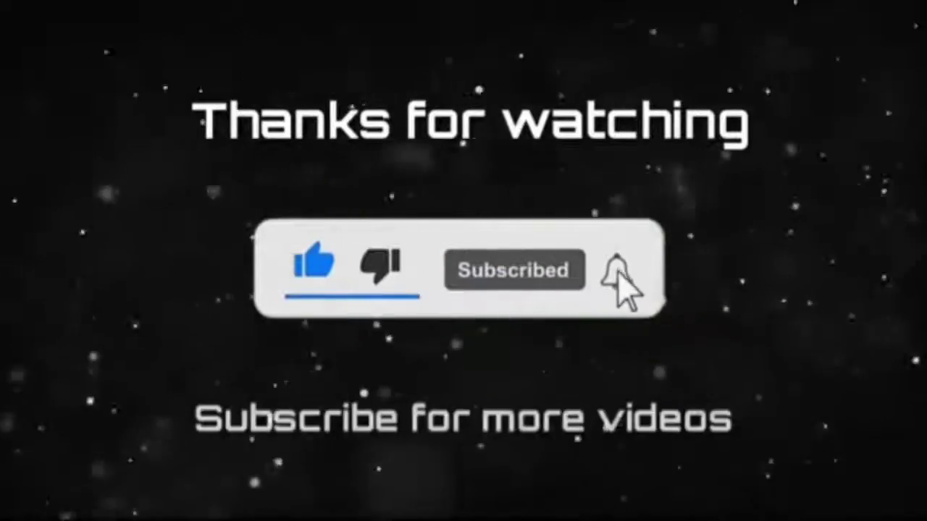
click(620, 271)
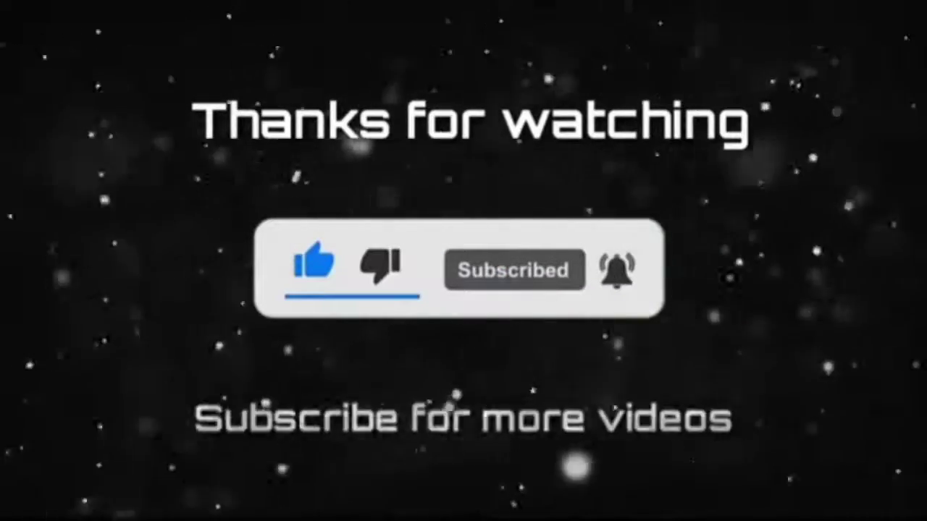